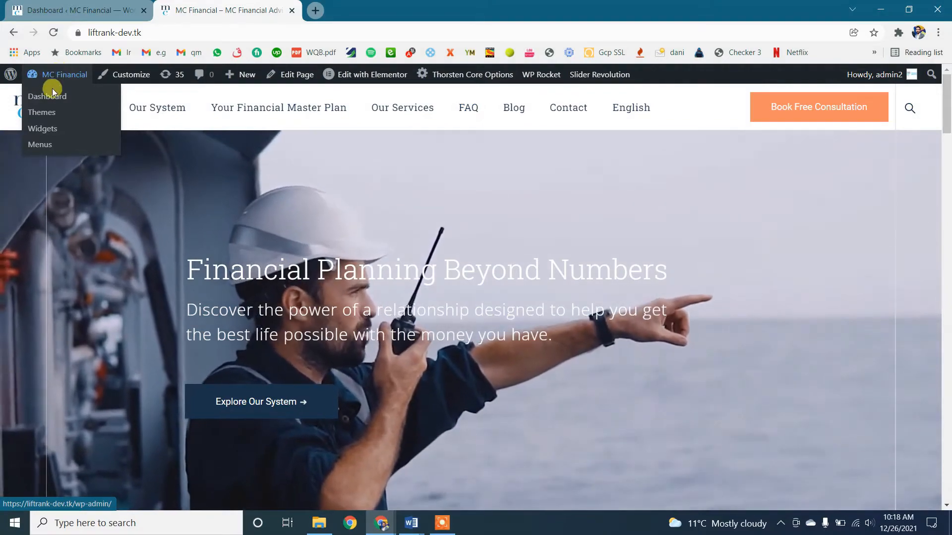
Show the header's Thorsten Button widget settings reading 'Book Free Consultation 1'.
{"action": "left_click", "coordinate": [43, 128]}
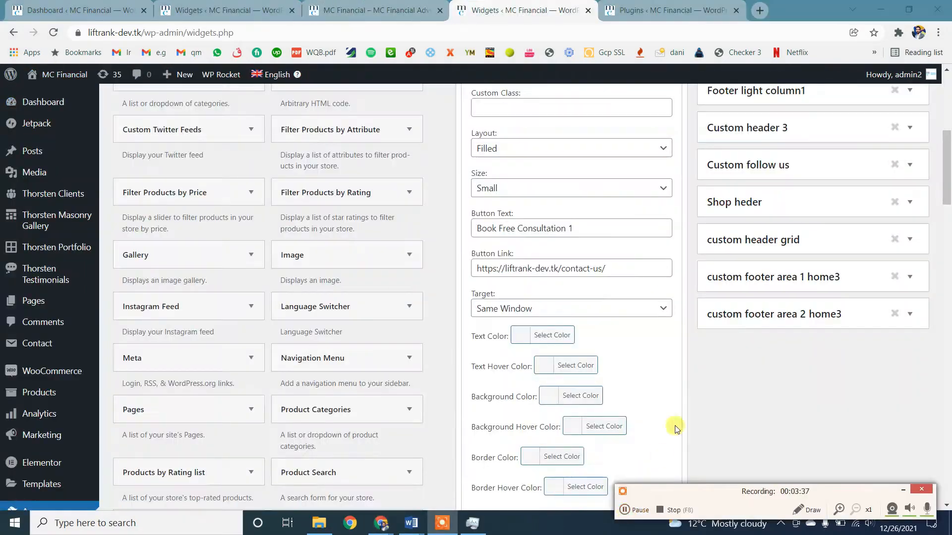
{"action": "left_click", "coordinate": [571, 228]}
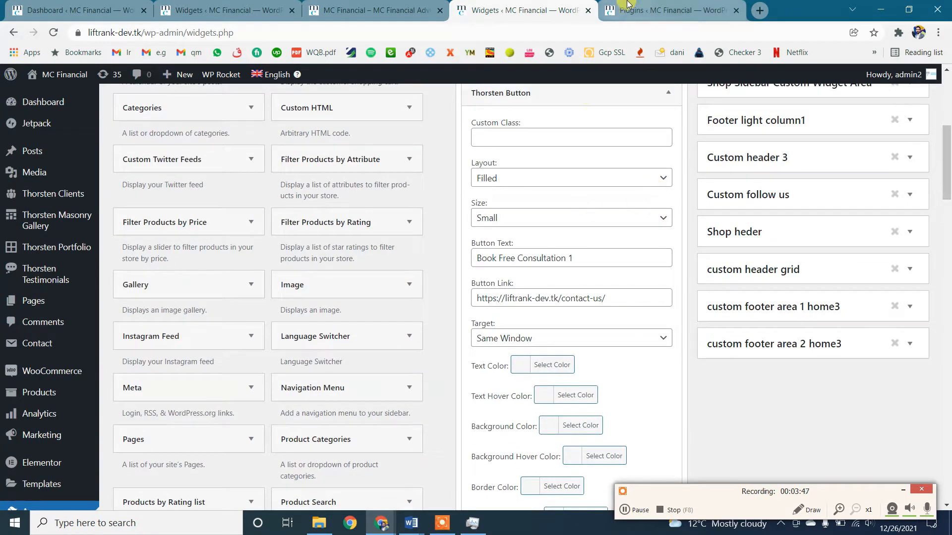
Reload the live home page to check the header button text.
{"action": "left_click", "coordinate": [374, 10]}
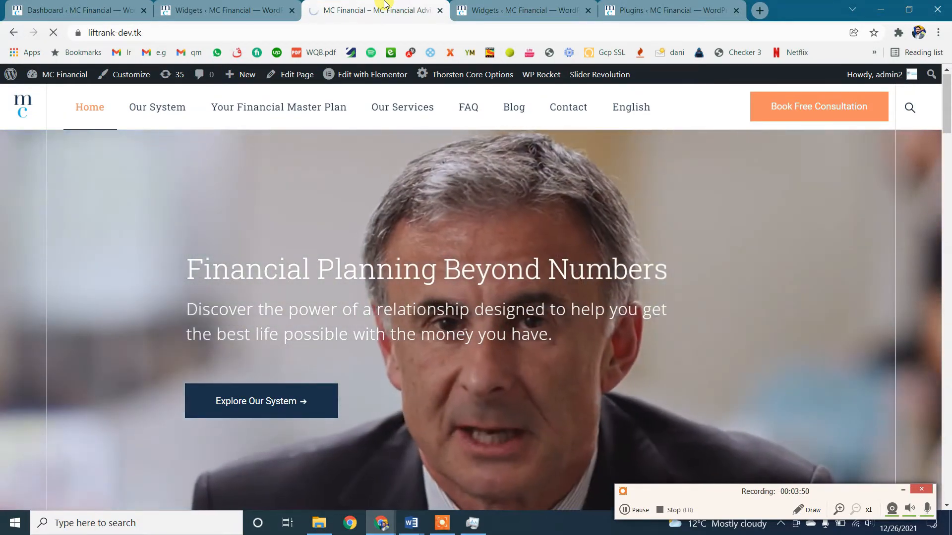
{"action": "mouse_move", "coordinate": [820, 184]}
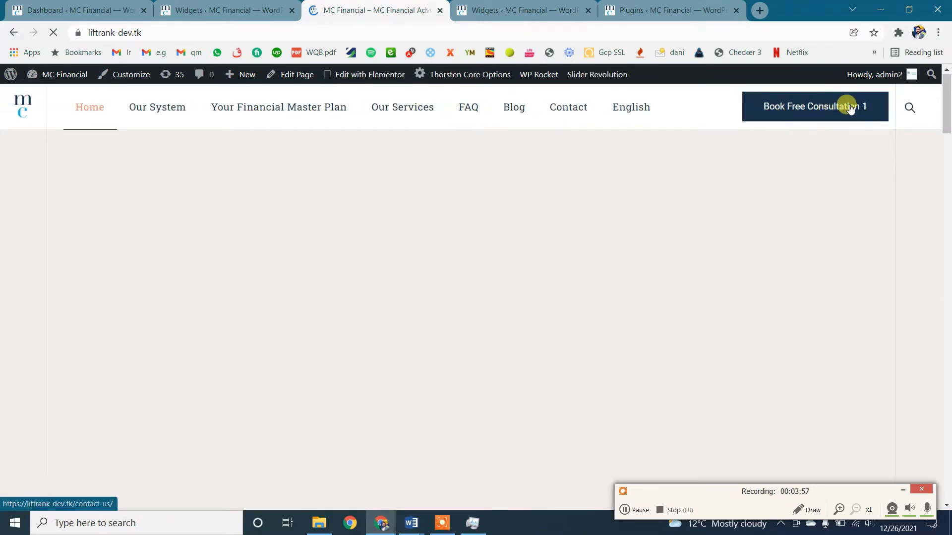
Revert the widget's Button Text to 'Book Free Consultation' and save it.
{"action": "left_click", "coordinate": [523, 10]}
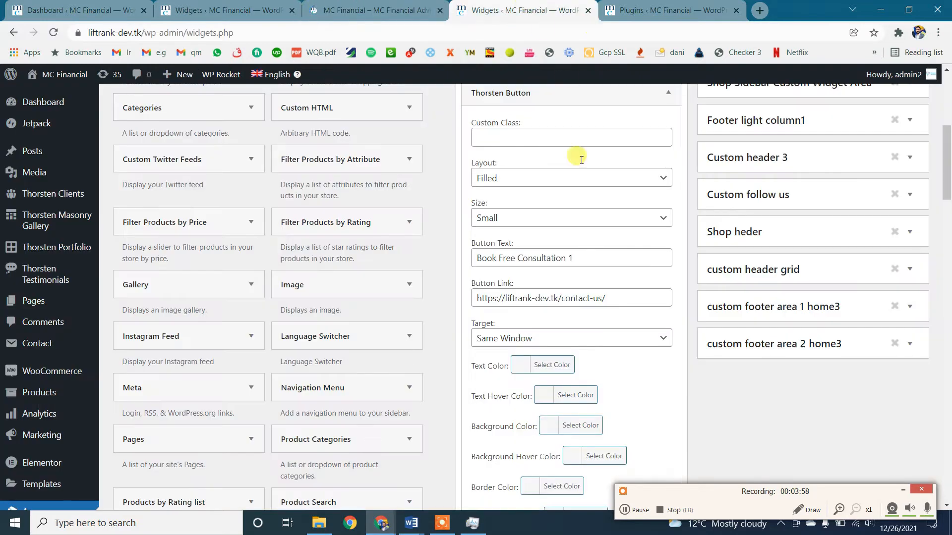
{"action": "left_click", "coordinate": [571, 258]}
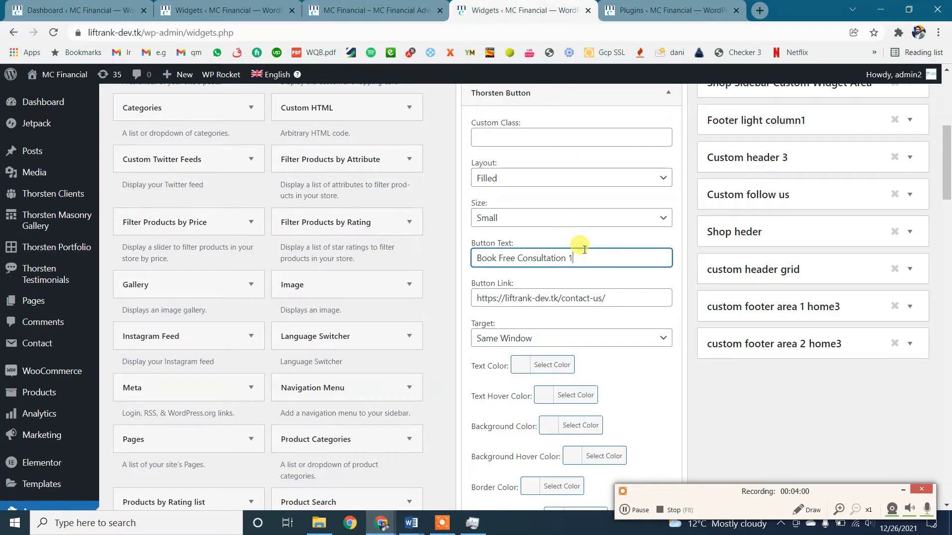
{"action": "scroll", "scroll_direction": "down", "scroll_amount": 3}
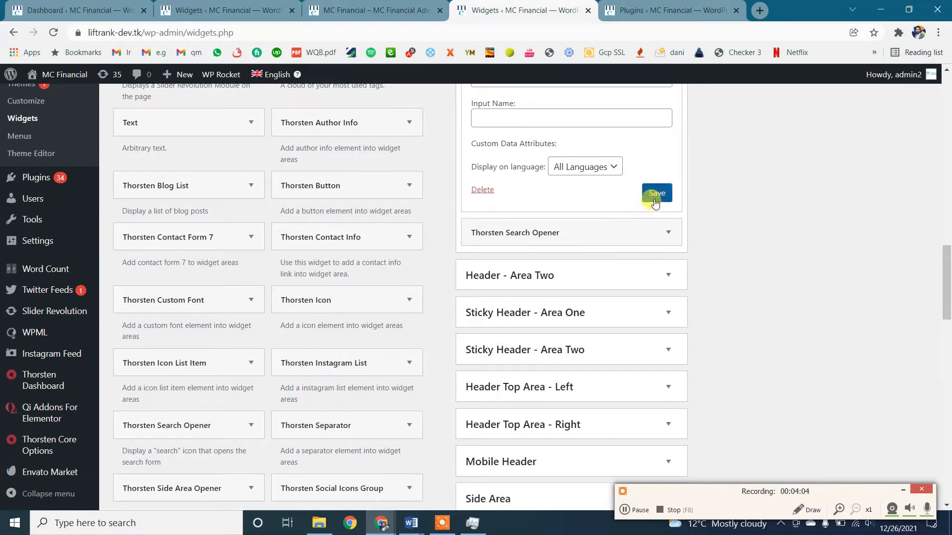
{"action": "left_click", "coordinate": [655, 193]}
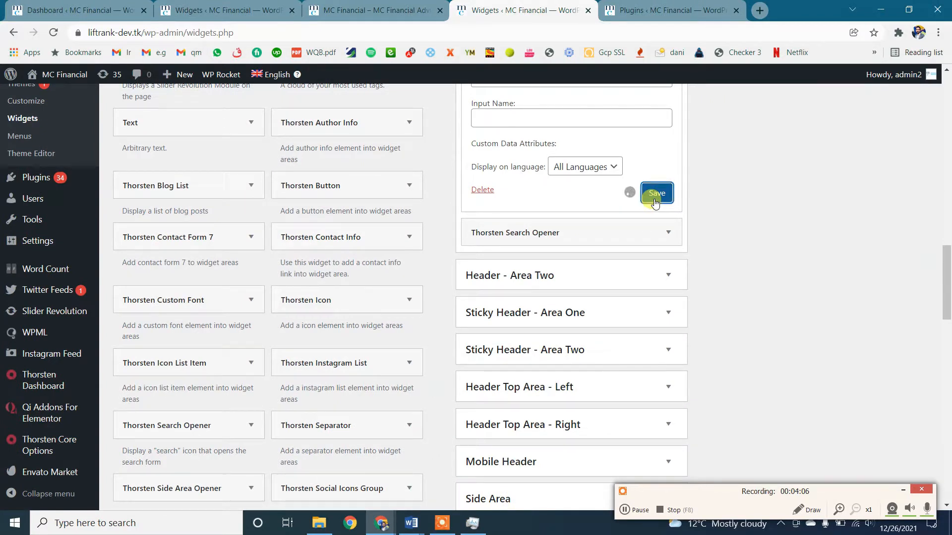
{"action": "left_click", "coordinate": [656, 193]}
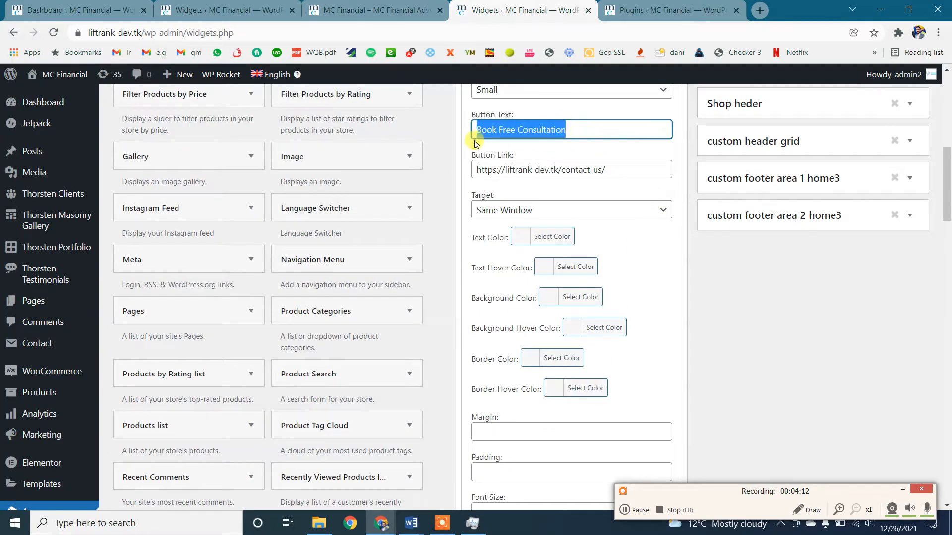
{"action": "scroll", "scroll_direction": "down", "scroll_amount": 3}
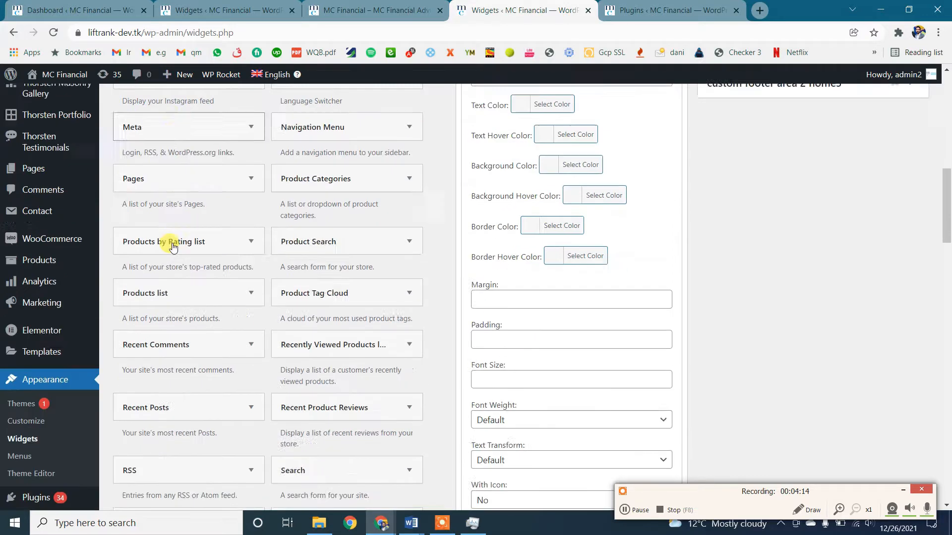
{"action": "scroll", "scroll_direction": "down", "scroll_amount": 3}
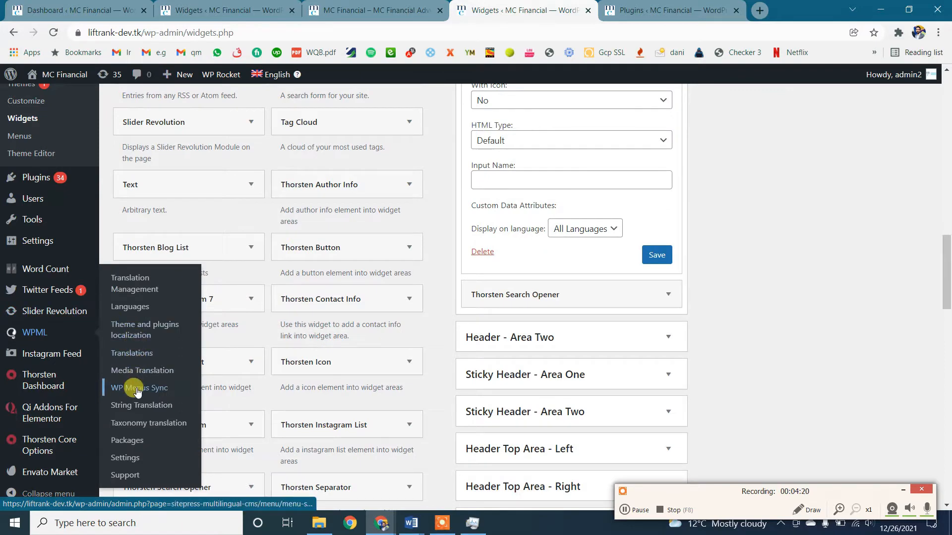
Search WPML String Translation for 'Book Free Consultation', finding no strings.
{"action": "left_click", "coordinate": [139, 405]}
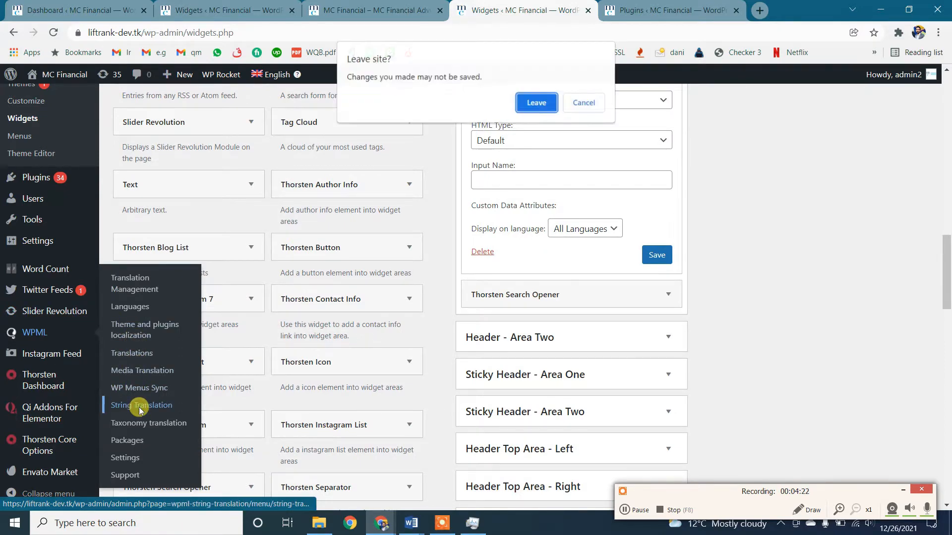
{"action": "left_click", "coordinate": [536, 102]}
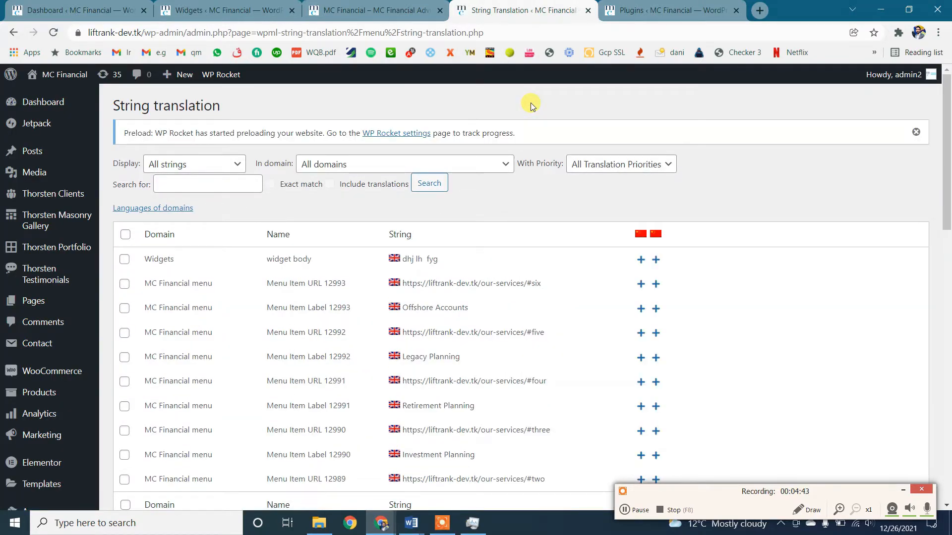
{"action": "left_click", "coordinate": [207, 184]}
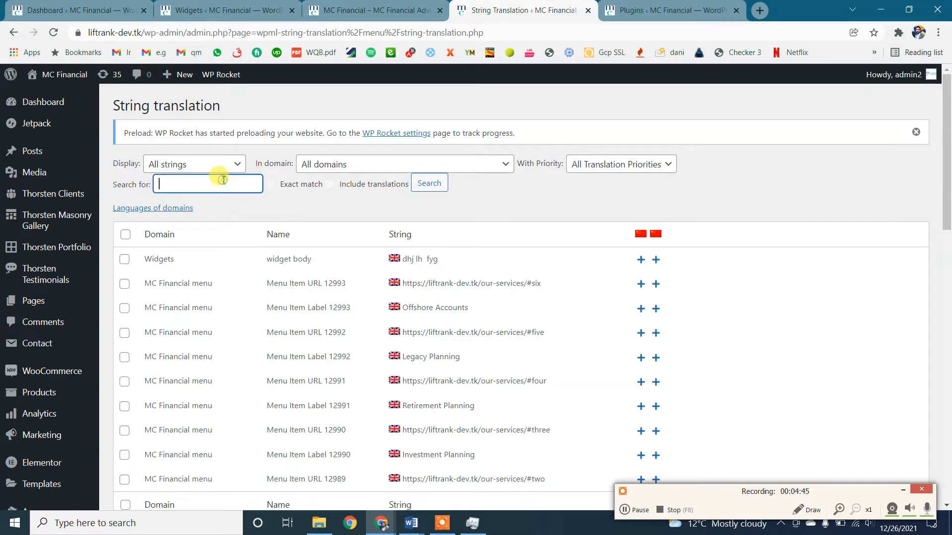
{"action": "type", "text": "Book Free Consultation"}
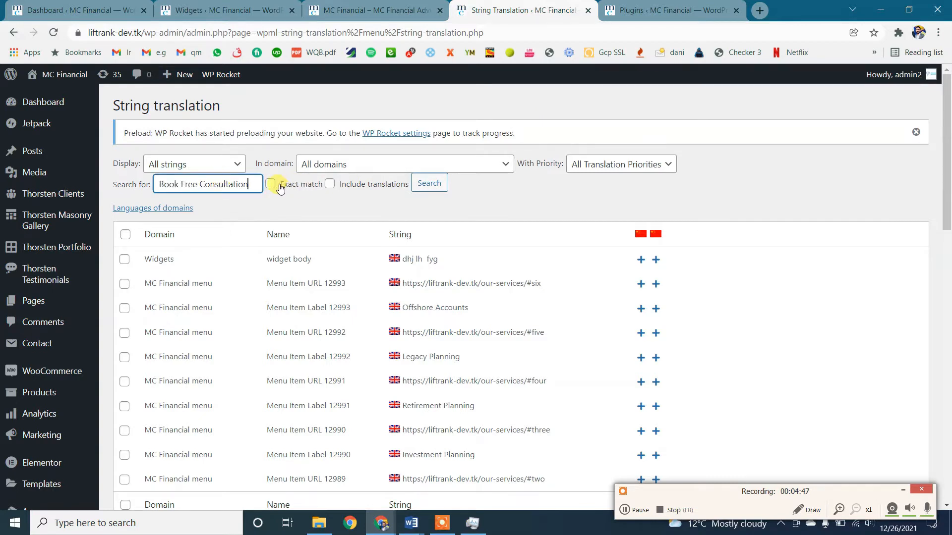
{"action": "left_click", "coordinate": [428, 182]}
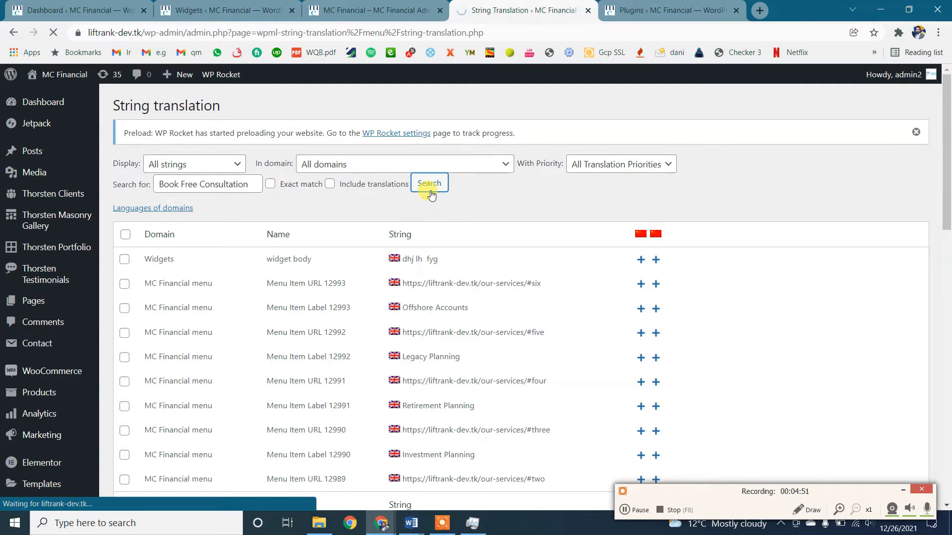
{"action": "left_click", "coordinate": [430, 184]}
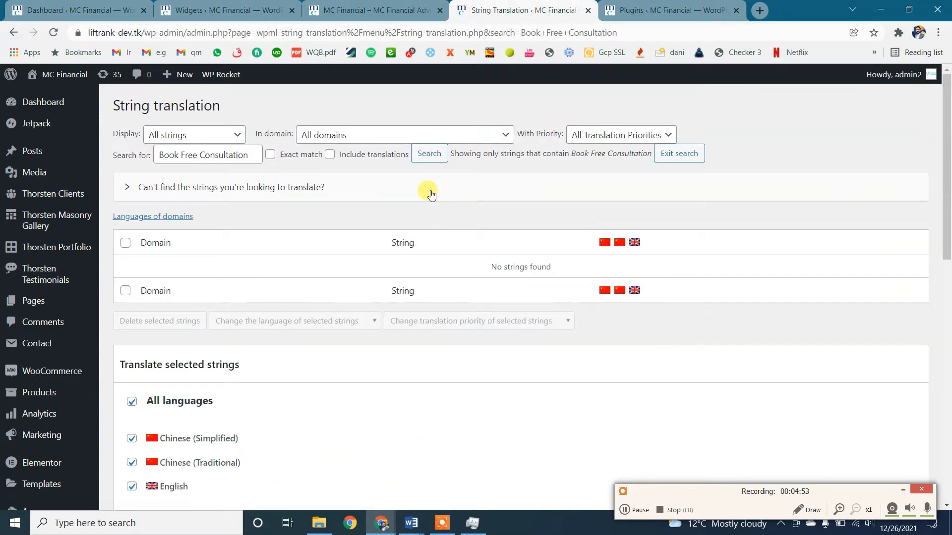
{"action": "scroll", "scroll_direction": "down", "scroll_amount": 3}
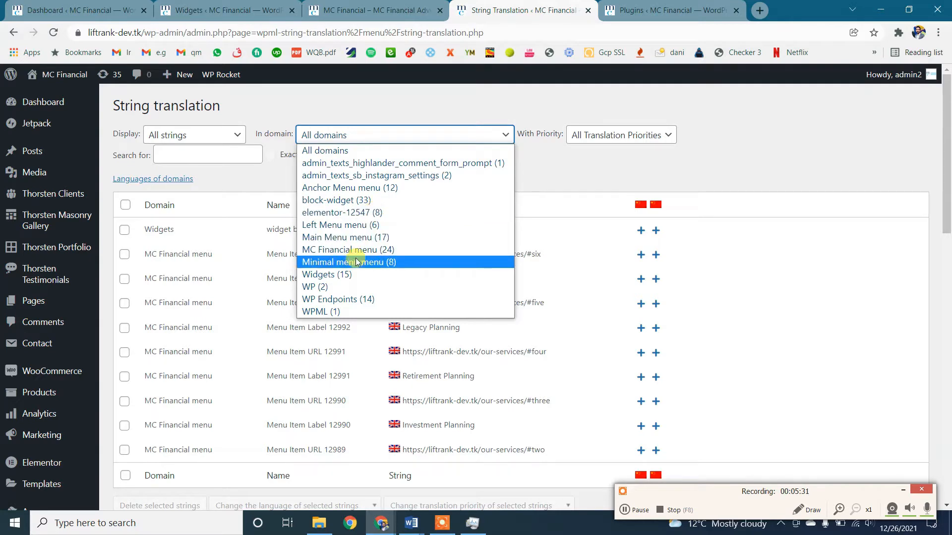
Filter to the Widgets domain and select the button label for a Chinese Simplified translation.
{"action": "left_click", "coordinate": [326, 274]}
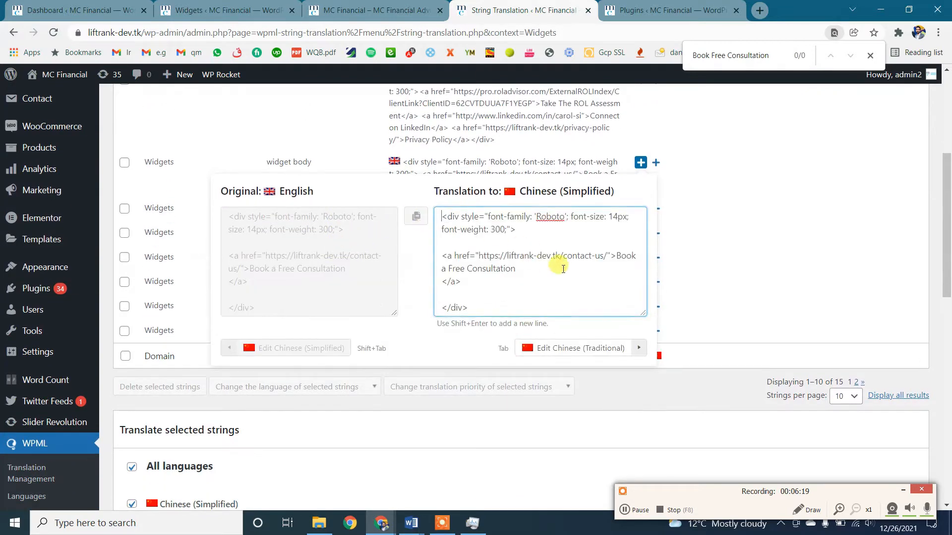
{"action": "left_click_drag", "start_coordinate": [616, 256], "coordinate": [450, 281]}
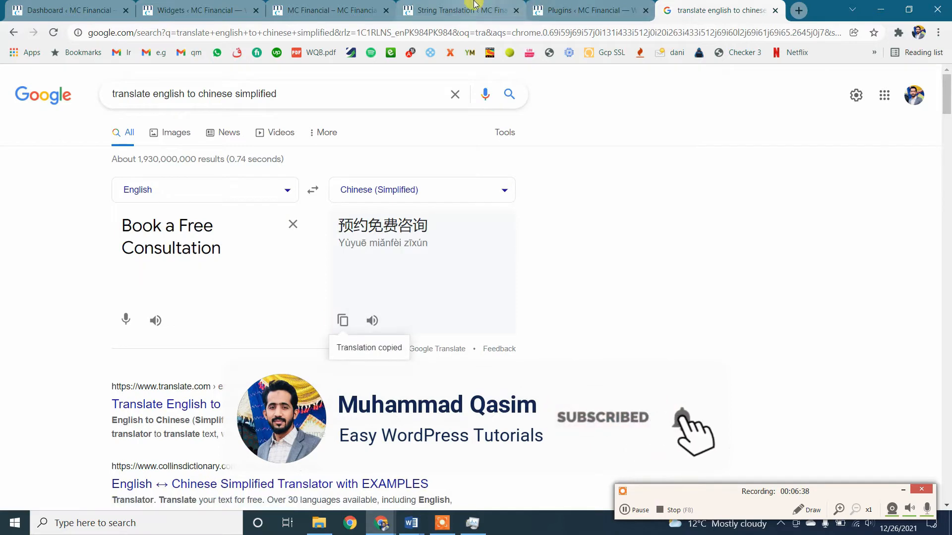
Save 预约免费咨询 as the widget body's Chinese Simplified translation and start the Traditional one.
{"action": "left_click", "coordinate": [459, 10]}
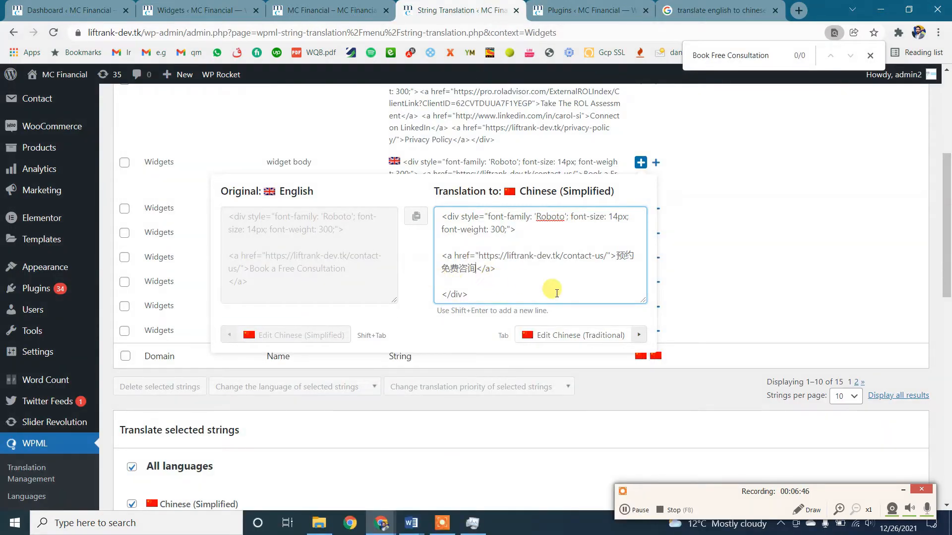
{"action": "left_click", "coordinate": [655, 162]}
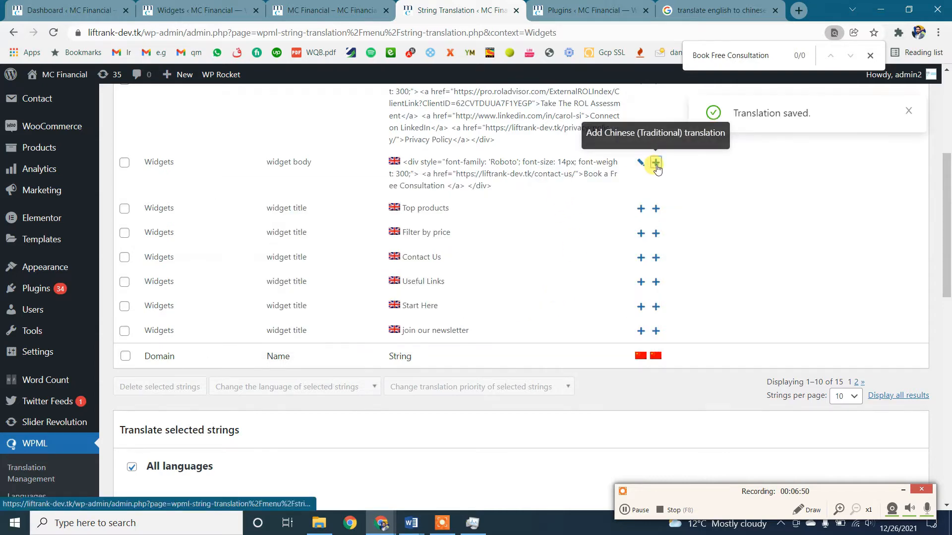
{"action": "left_click", "coordinate": [655, 161]}
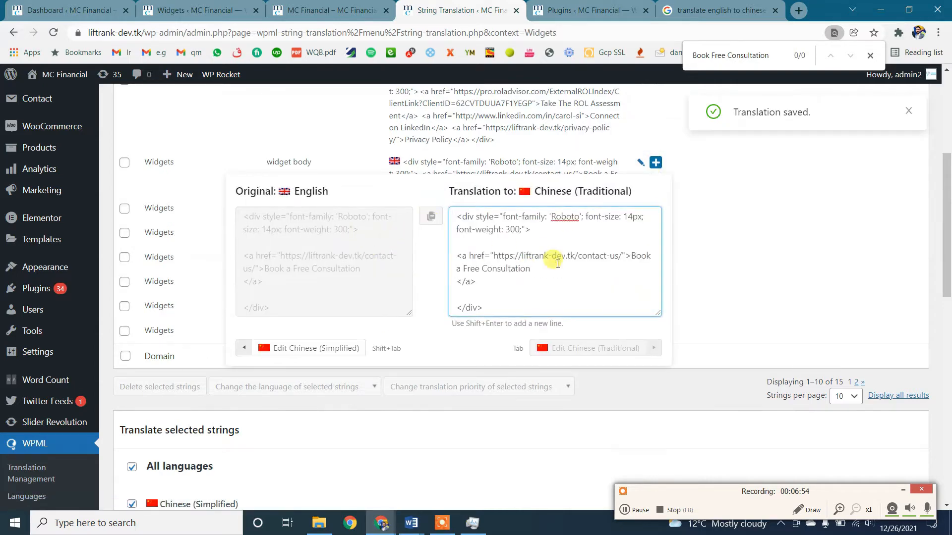
{"action": "left_click", "coordinate": [719, 10]}
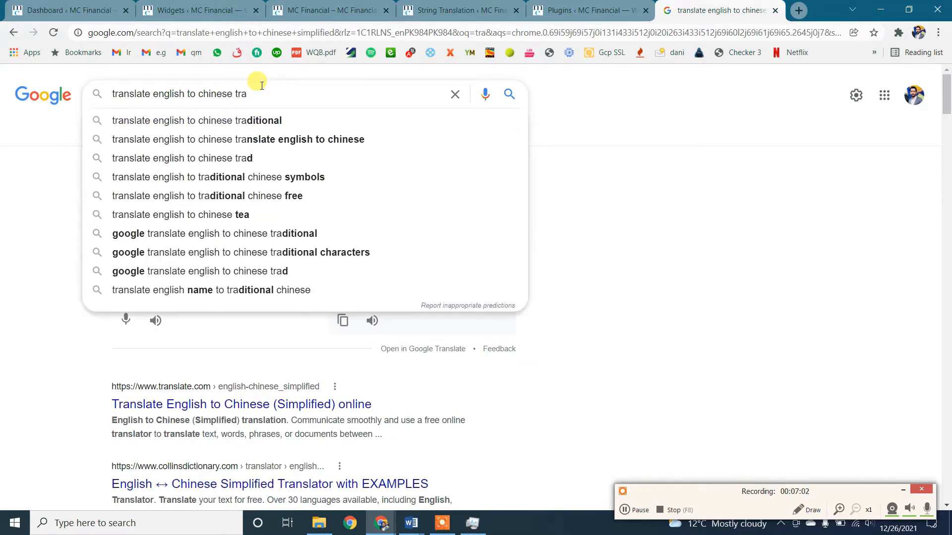
{"action": "left_click", "coordinate": [196, 120]}
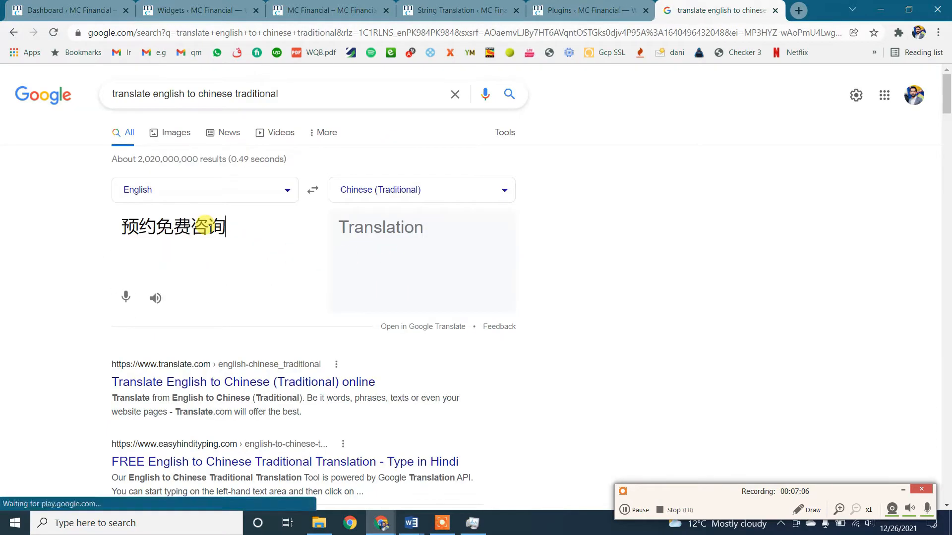
Copy Google's 預約免費諮詢 and enter it as the Chinese Traditional translation.
{"action": "left_click", "coordinate": [459, 9]}
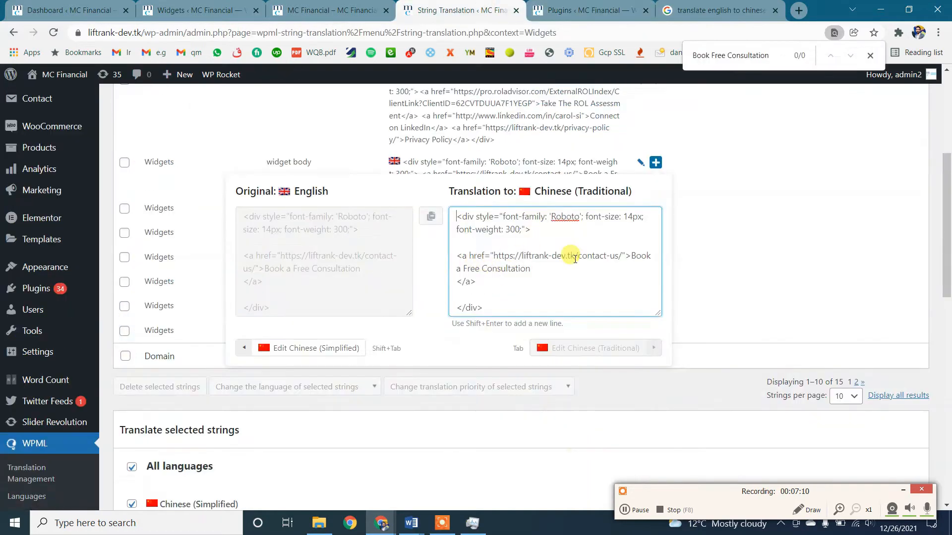
{"action": "left_click", "coordinate": [716, 10]}
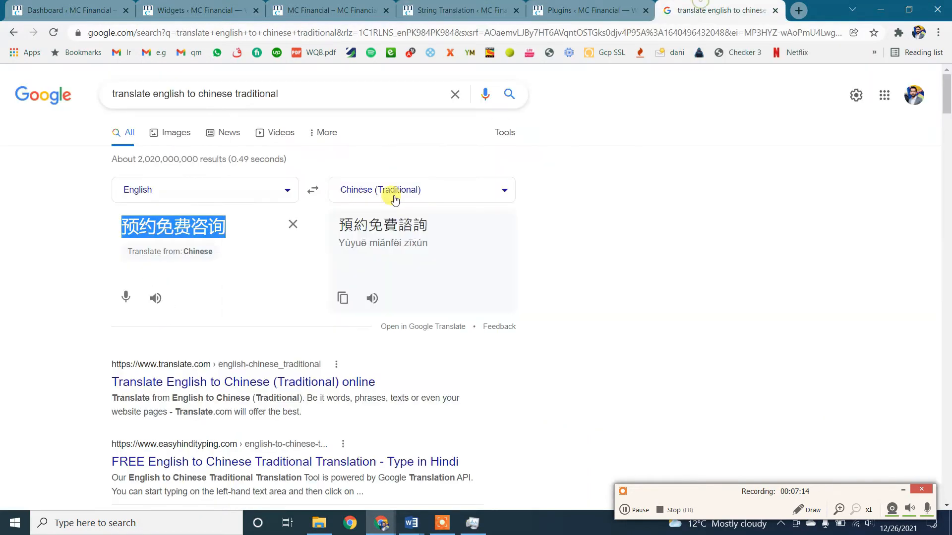
{"action": "left_click", "coordinate": [342, 320]}
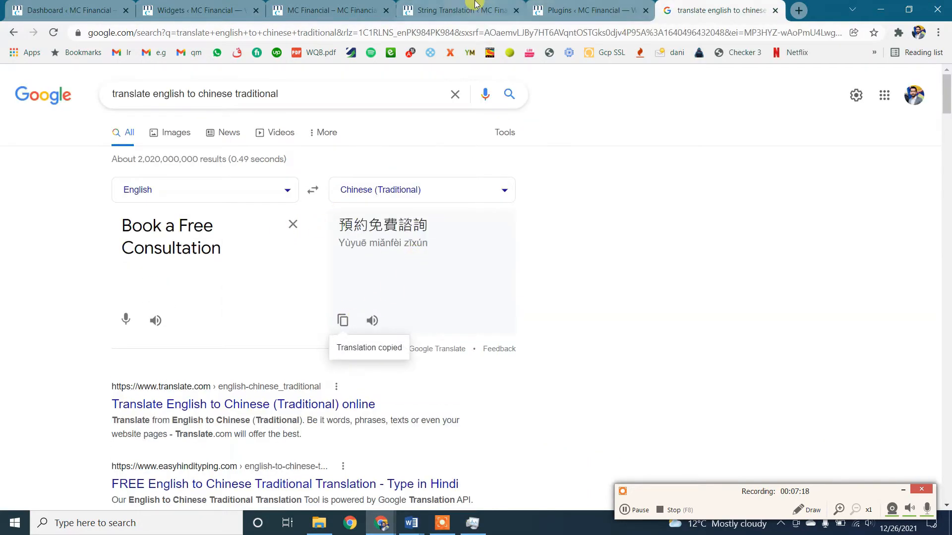
{"action": "left_click", "coordinate": [459, 10]}
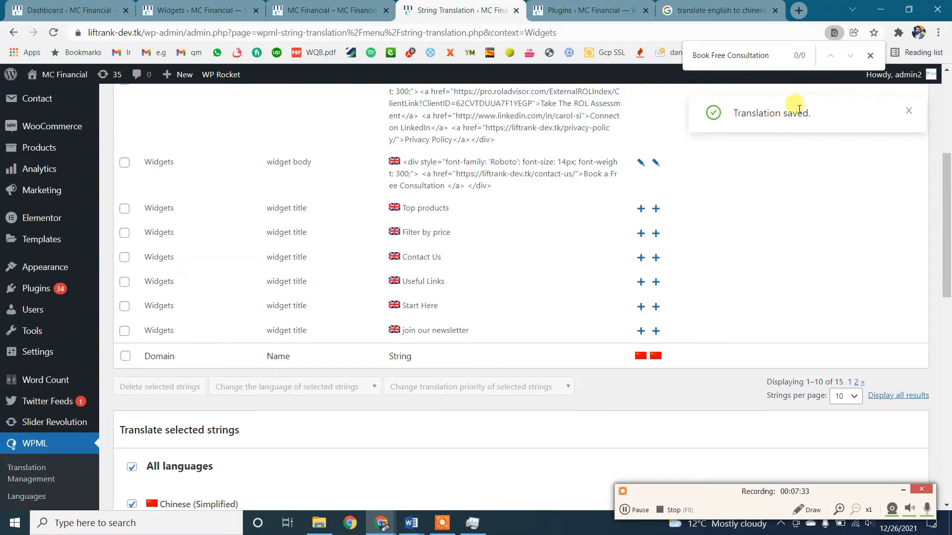
Preload the WP Rocket cache for all languages from the live site's admin bar.
{"action": "left_click", "coordinate": [328, 10]}
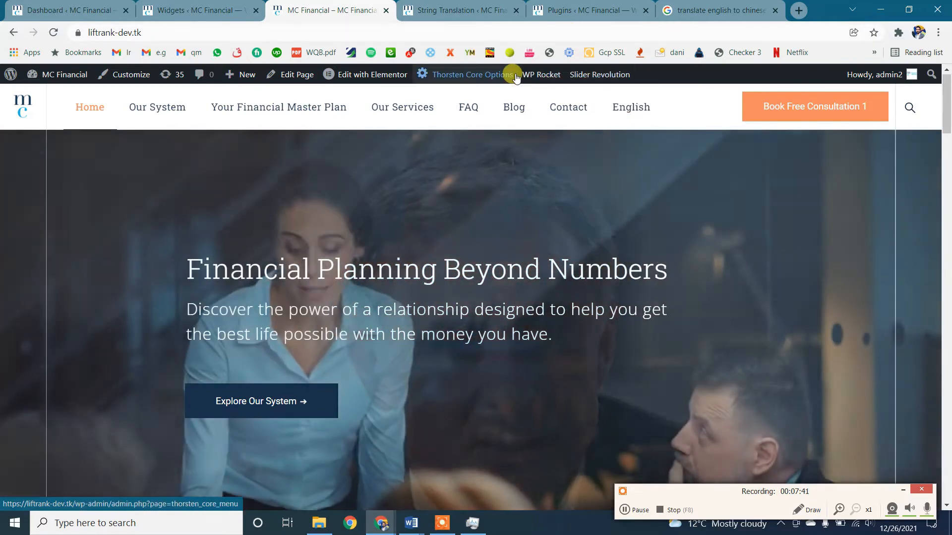
{"action": "left_click", "coordinate": [542, 74]}
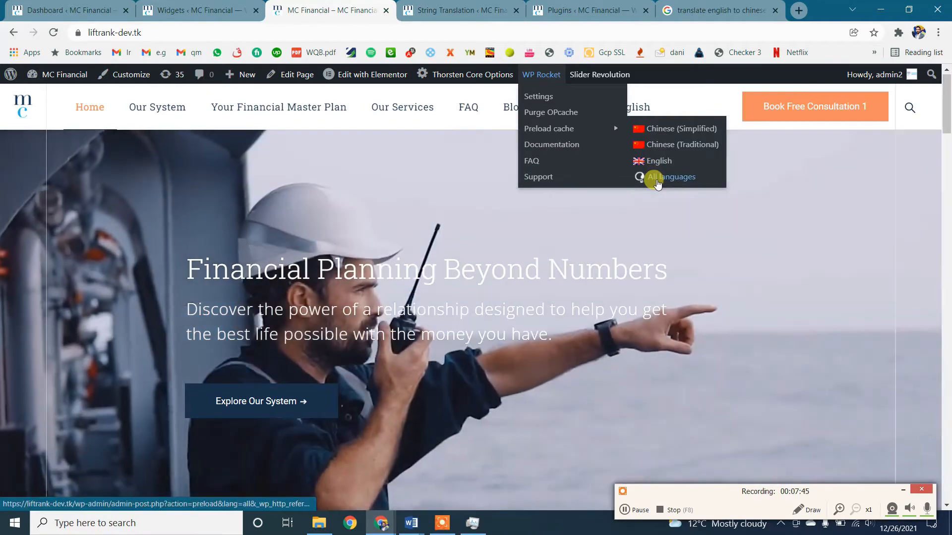
{"action": "left_click", "coordinate": [670, 176]}
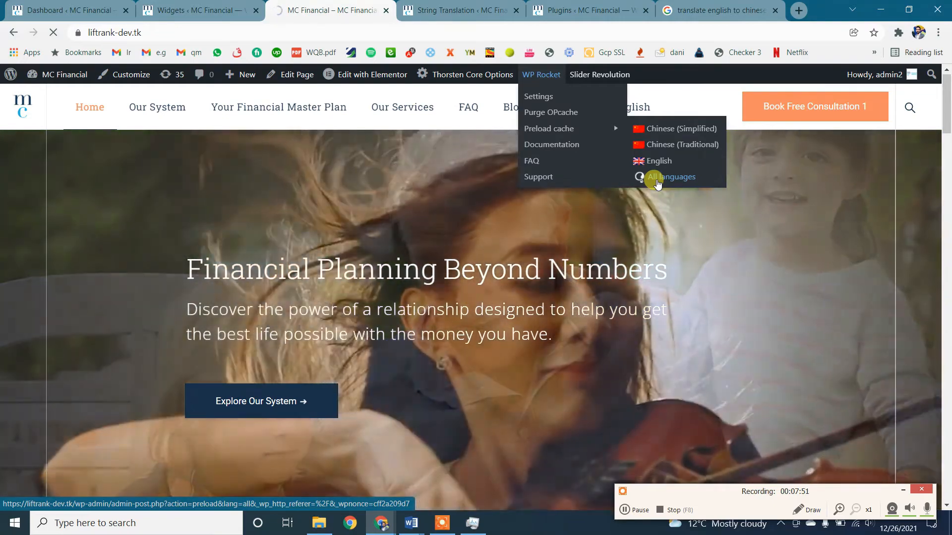
{"action": "left_click", "coordinate": [671, 177]}
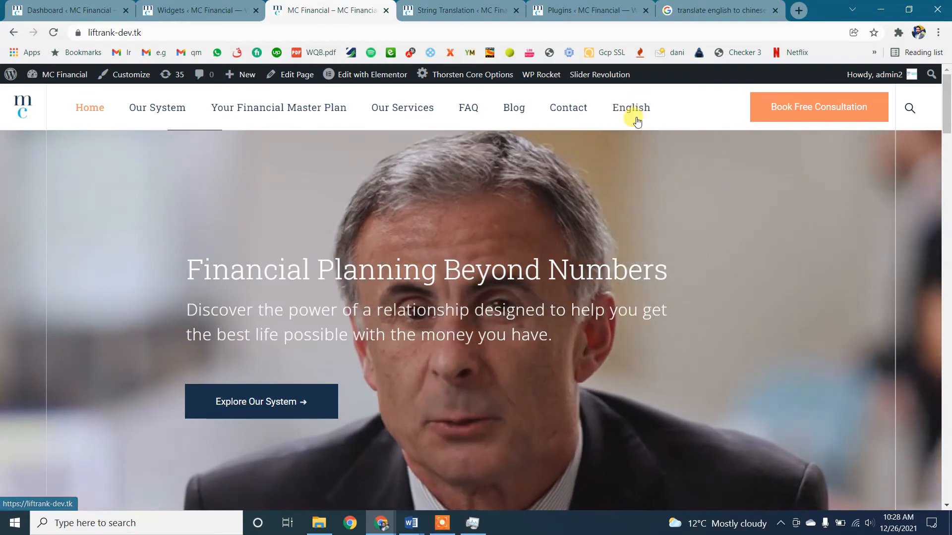
Switch the site to Chinese (Simplified), where the header button still reads 'Book Free Consultation'.
{"action": "left_click", "coordinate": [631, 107]}
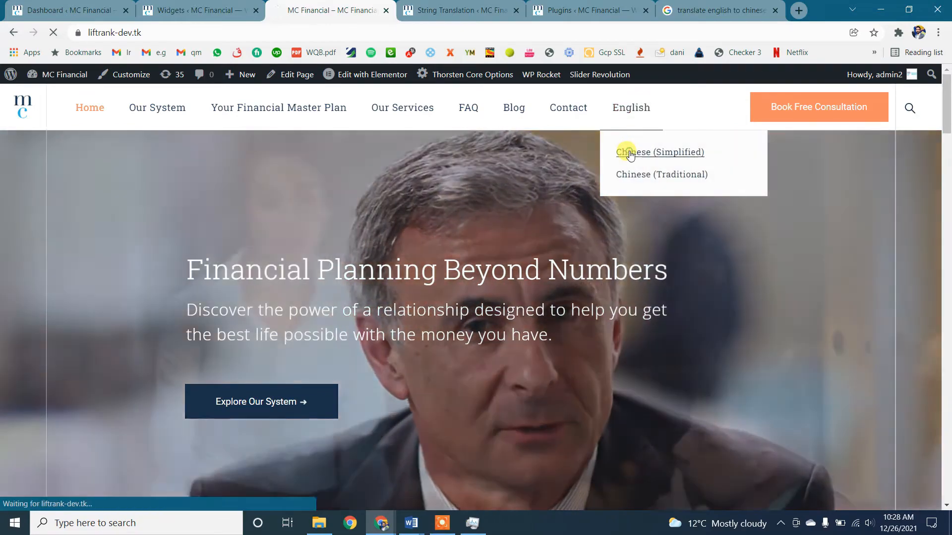
{"action": "left_click", "coordinate": [661, 152]}
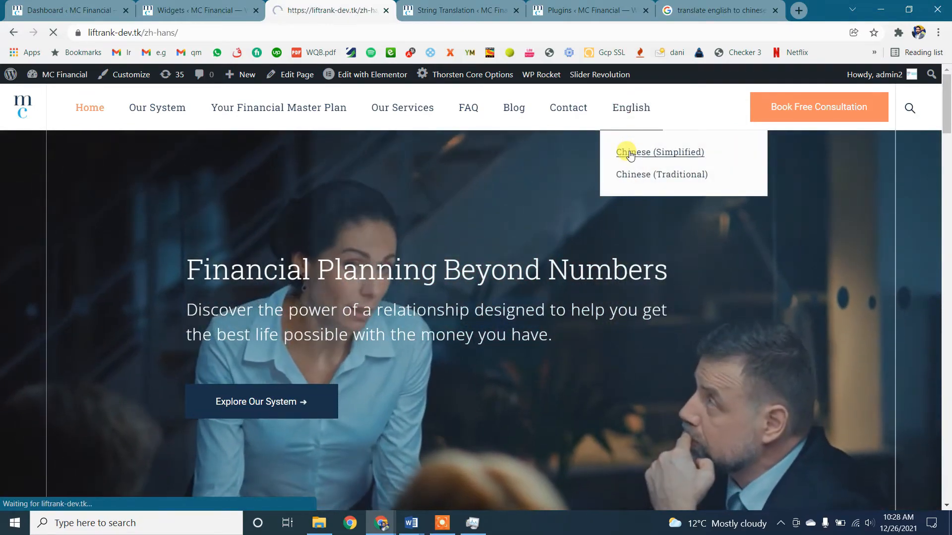
{"action": "left_click", "coordinate": [661, 152]}
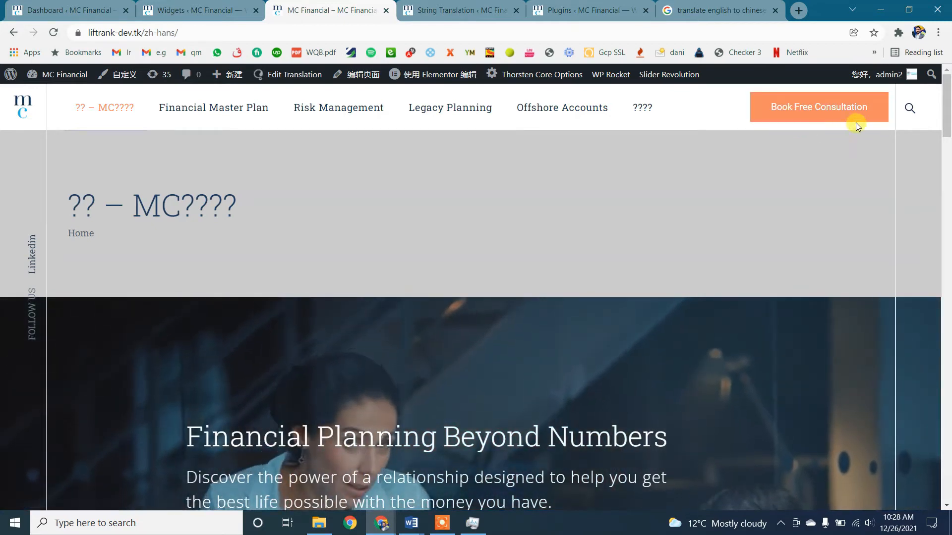
{"action": "left_click", "coordinate": [151, 32]}
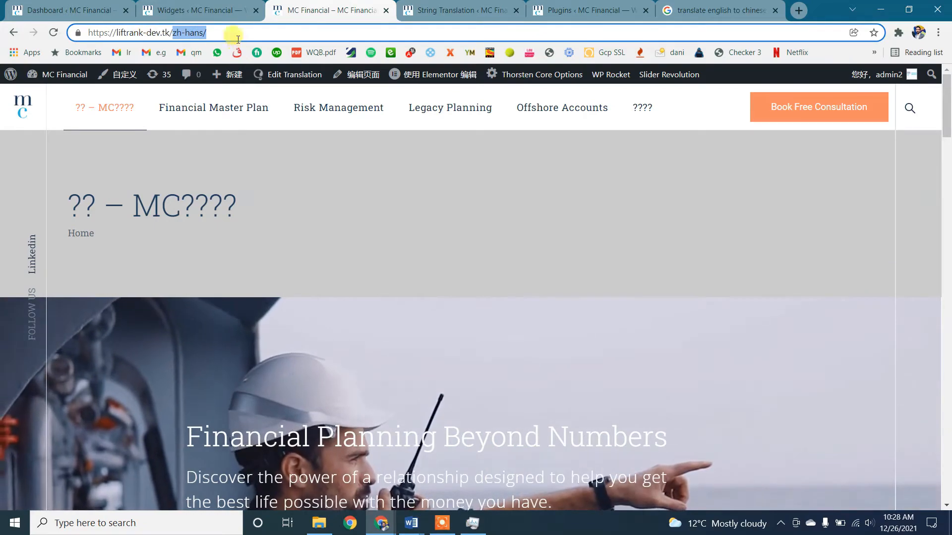
{"action": "left_click", "coordinate": [196, 9]}
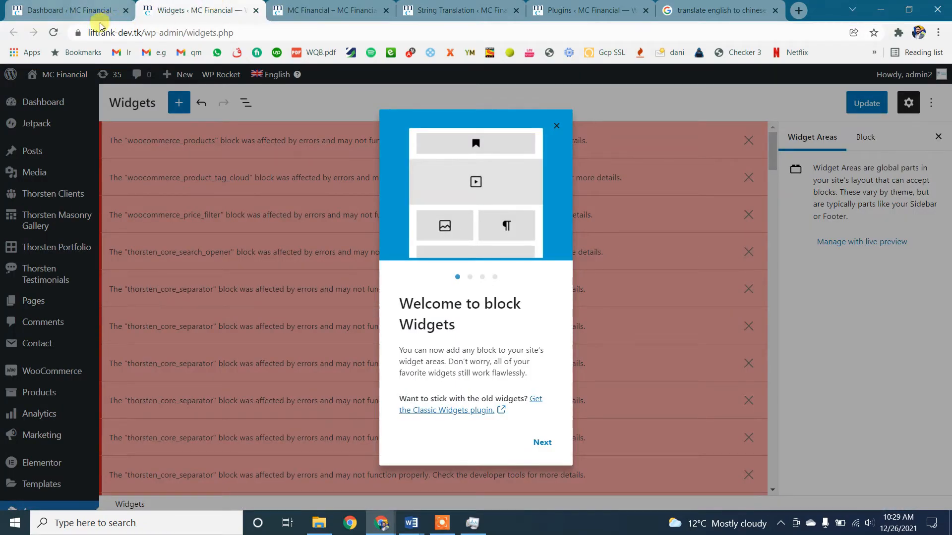
Run an exact-match search for 'Book Free Consultation', find nothing, and go to Choose texts for translation.
{"action": "left_click", "coordinate": [460, 10]}
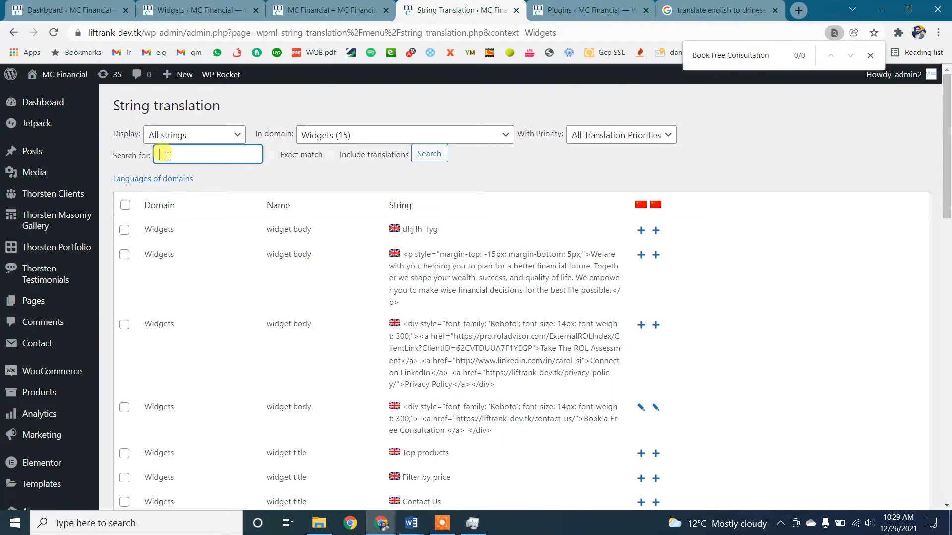
{"action": "type", "text": "Book Free Consultation"}
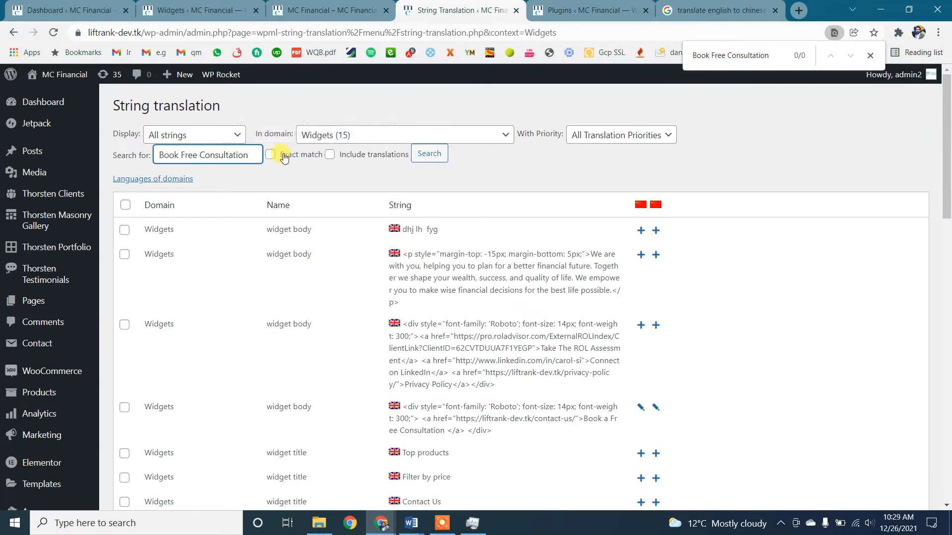
{"action": "left_click", "coordinate": [428, 154]}
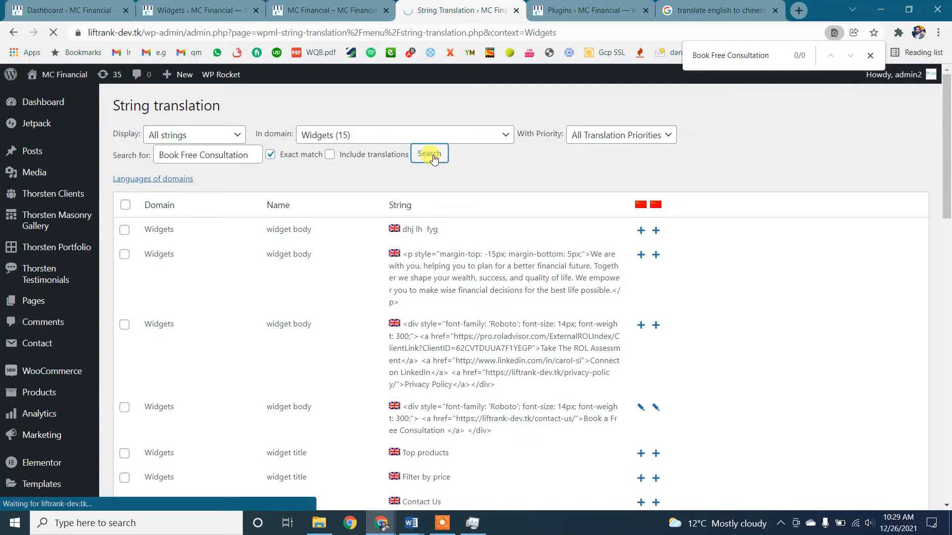
{"action": "left_click", "coordinate": [428, 153]}
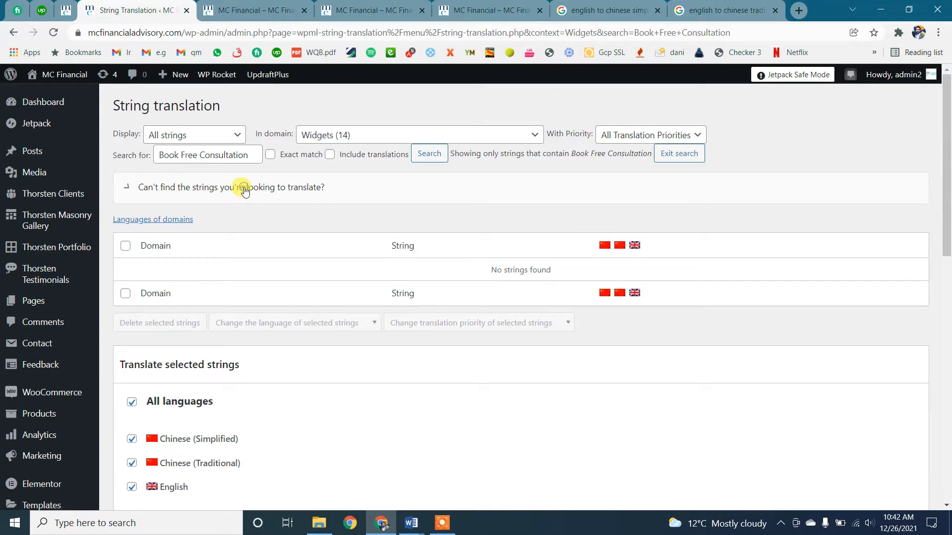
{"action": "left_click", "coordinate": [231, 187]}
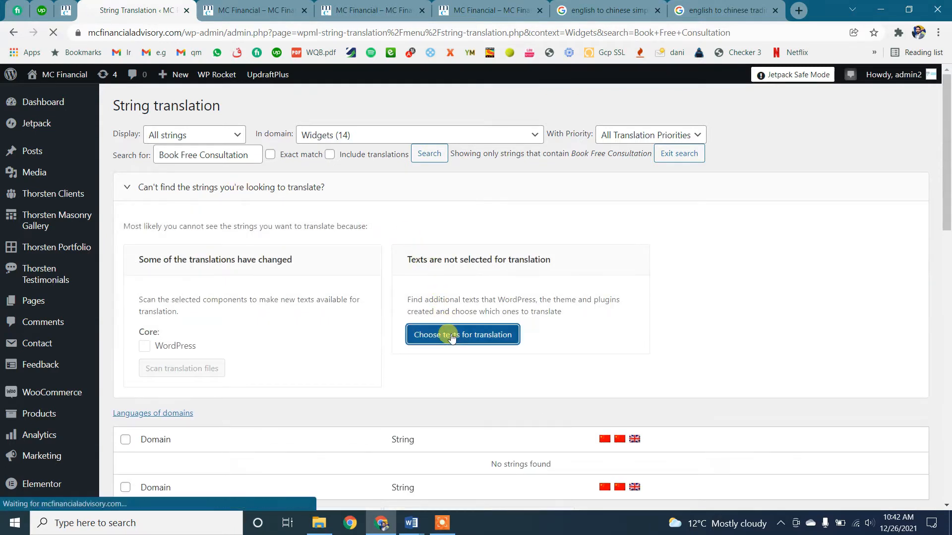
{"action": "left_click", "coordinate": [462, 334]}
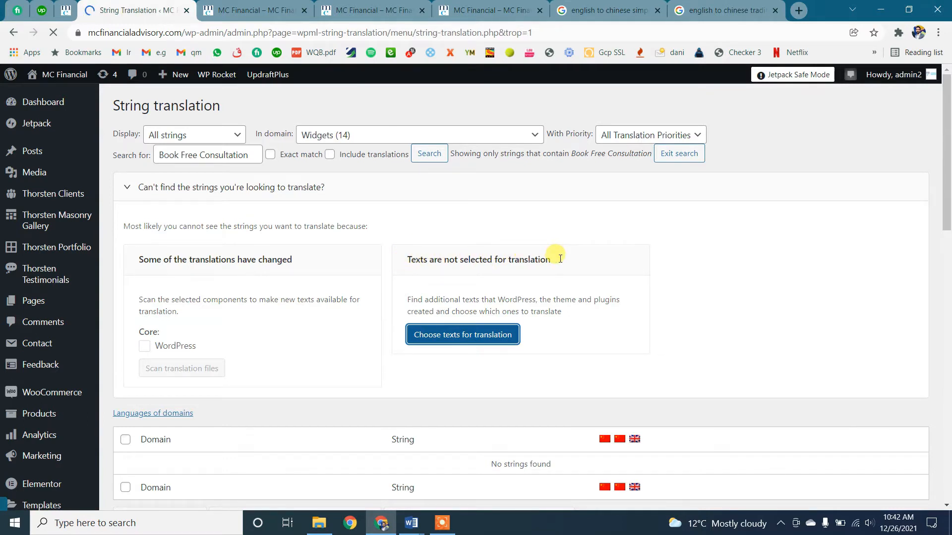
Find the widget_thorsten_core_button text 'Book Free Consultation' and add it to String Translation.
{"action": "left_click", "coordinate": [462, 334]}
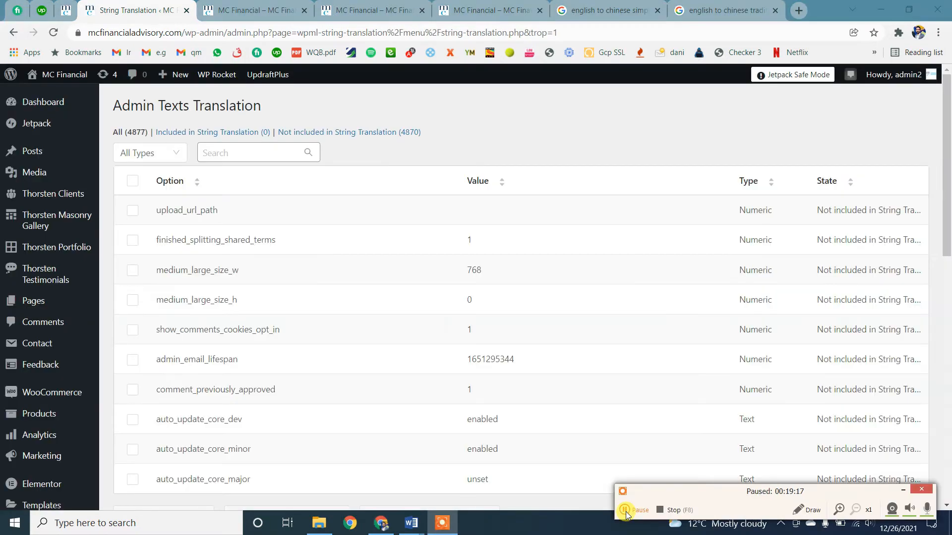
{"action": "left_click", "coordinate": [634, 513]}
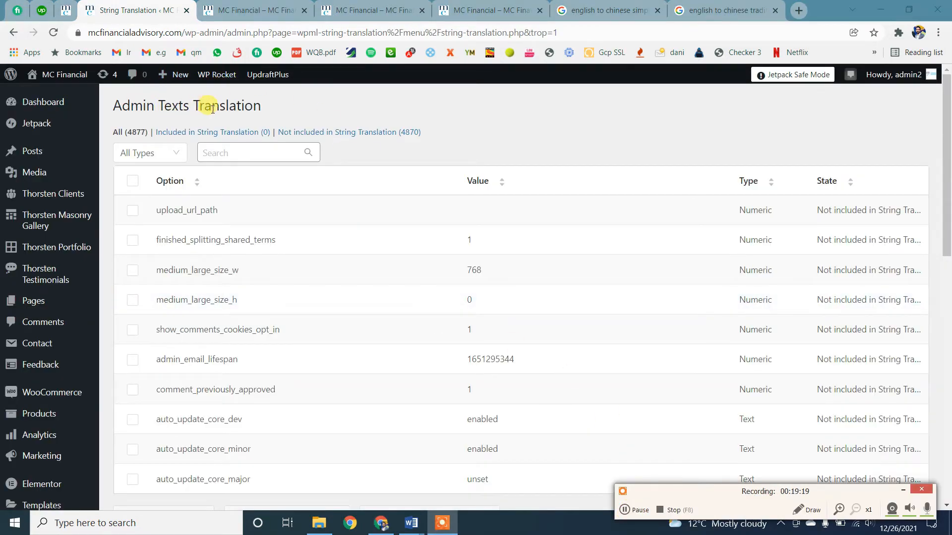
{"action": "left_click", "coordinate": [252, 153]}
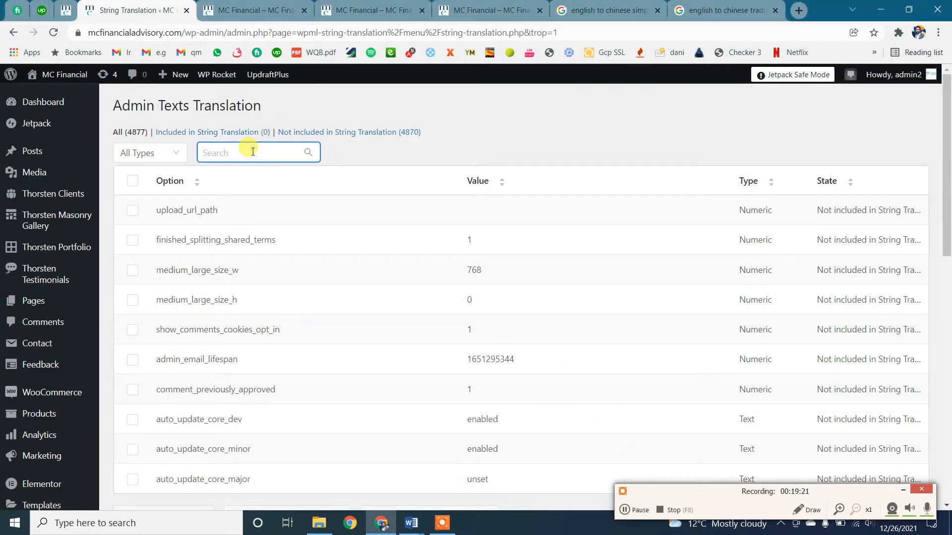
{"action": "type", "text": "Book Free Consultation"}
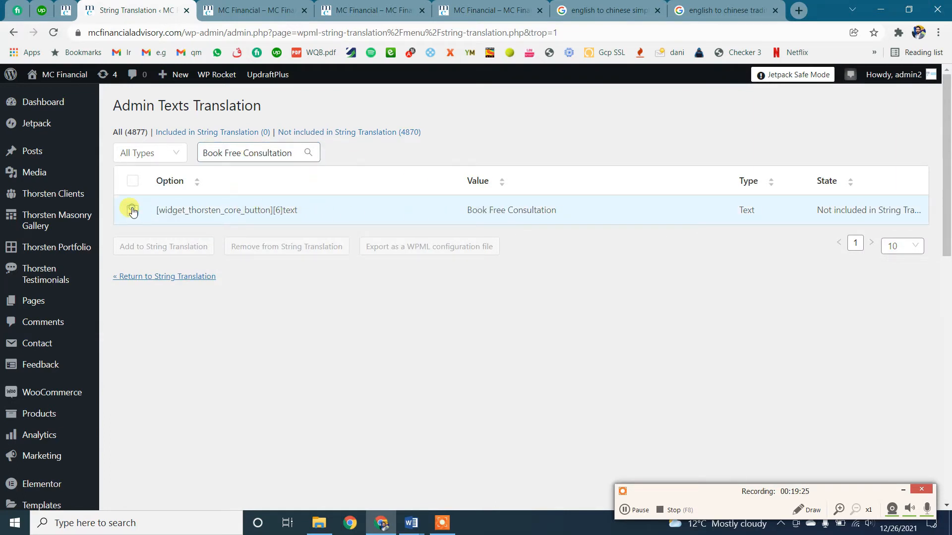
{"action": "left_click", "coordinate": [132, 210]}
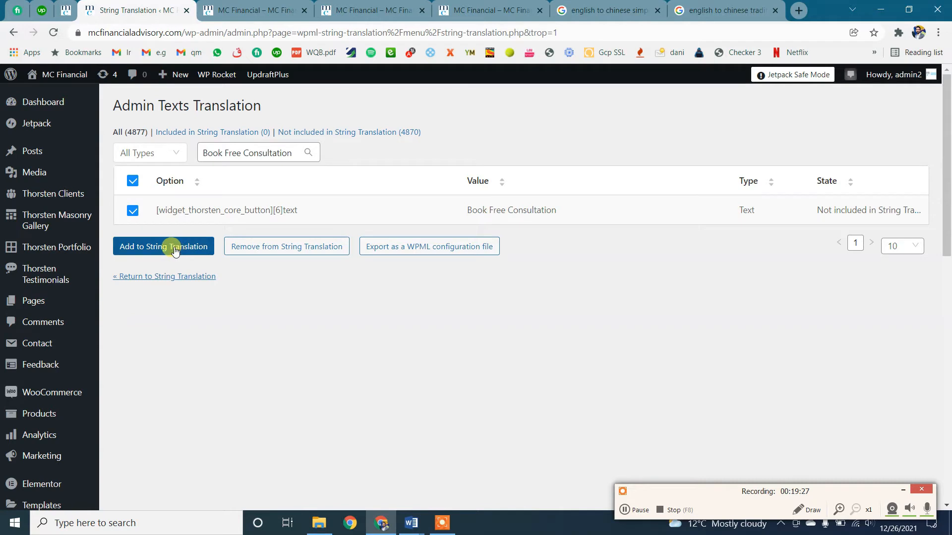
{"action": "left_click", "coordinate": [163, 247]}
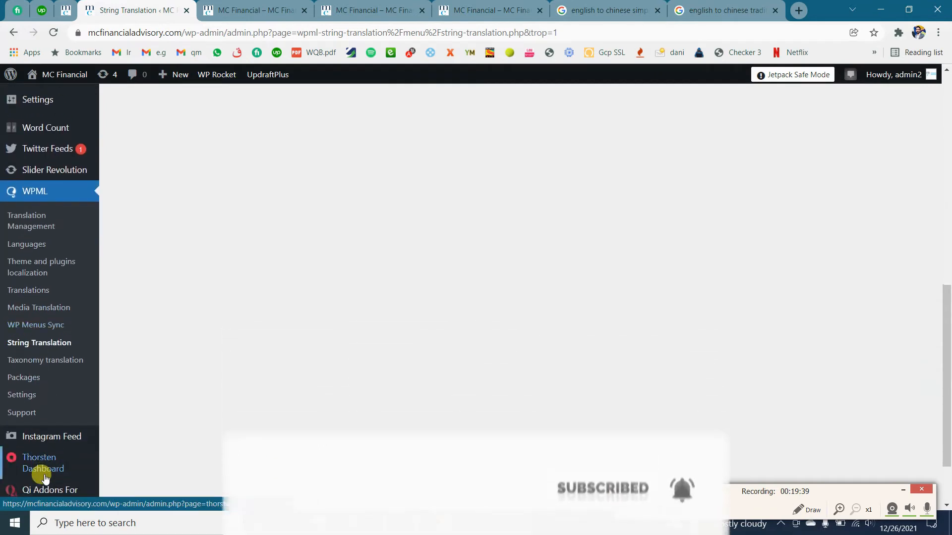
Translate the 'Book Free Consultation' string as 预约免费咨询 (Simplified) and 預約免費諮詢 (Traditional), saving each.
{"action": "left_click", "coordinate": [39, 342]}
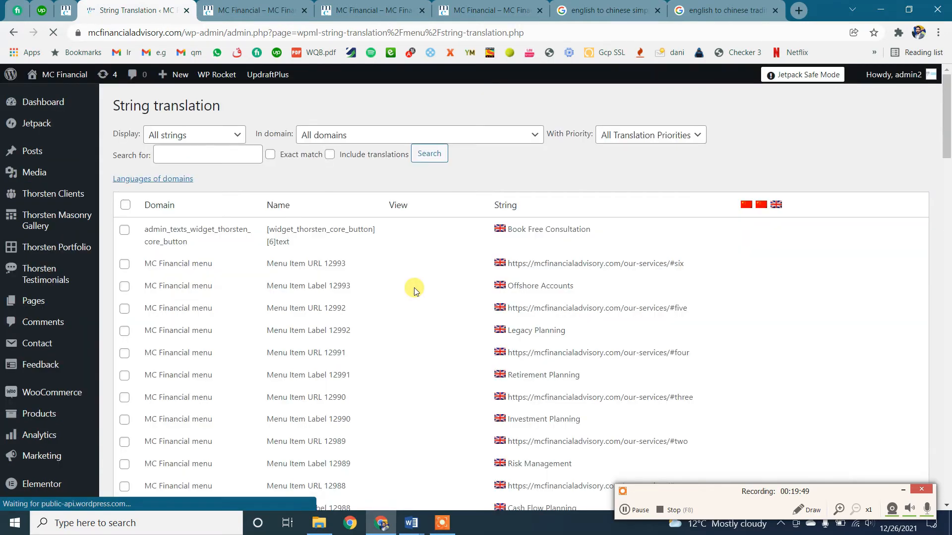
{"action": "left_click", "coordinate": [207, 154]}
{"action": "type", "text": "Book Free Consultation"}
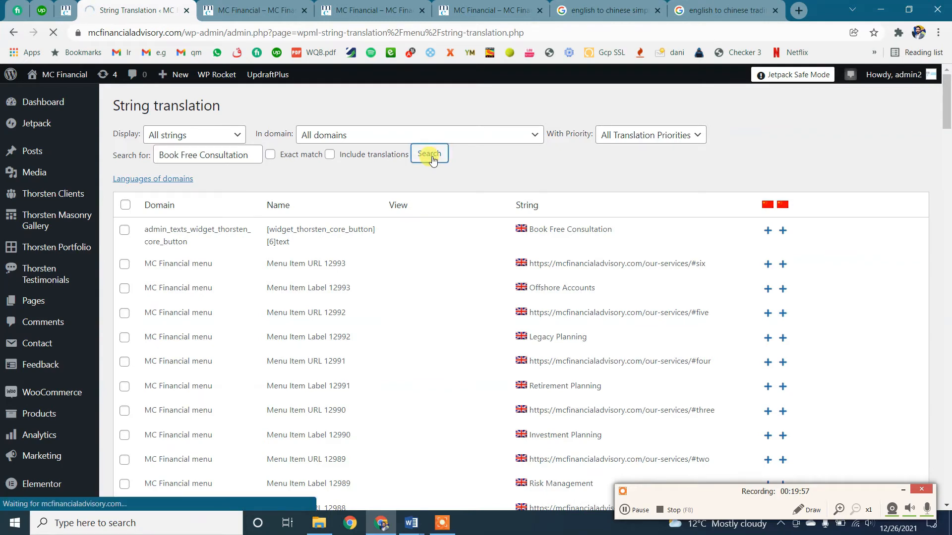
{"action": "left_click", "coordinate": [428, 153]}
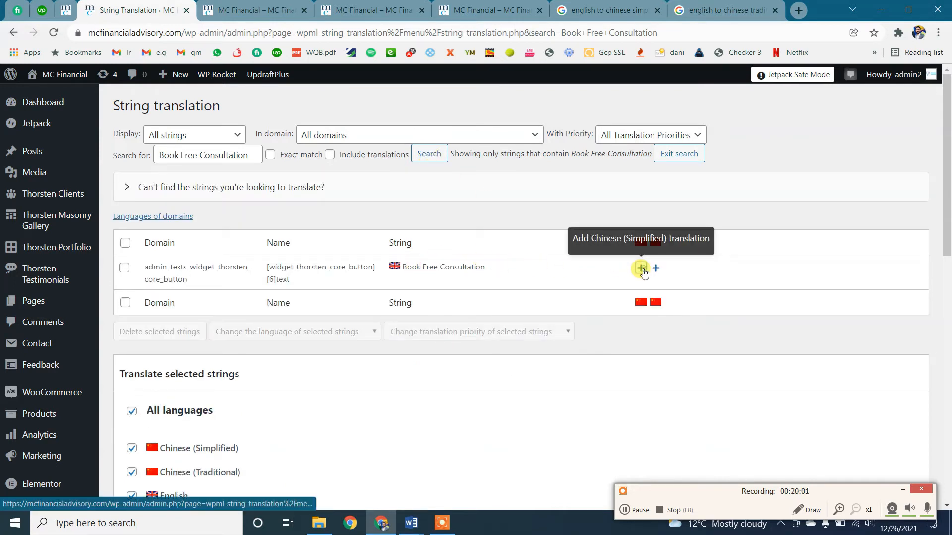
{"action": "left_click", "coordinate": [640, 268]}
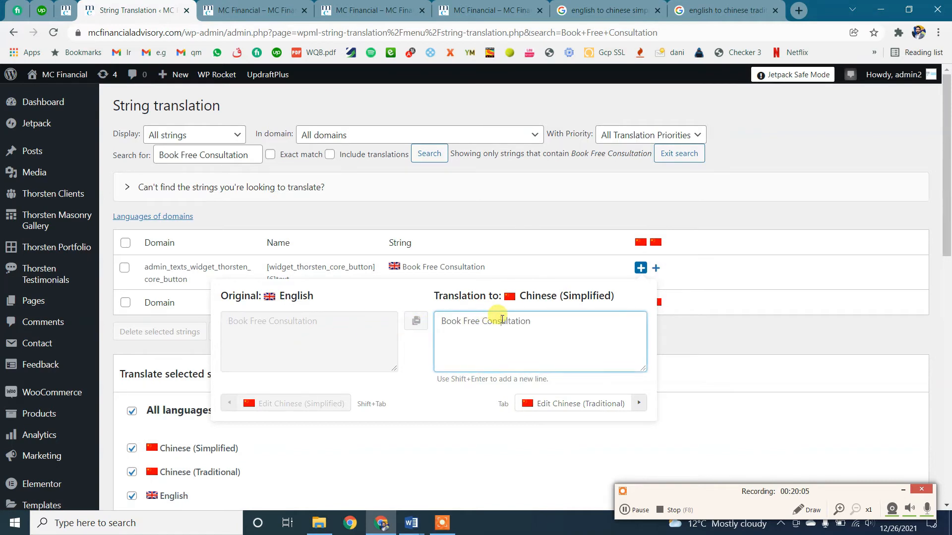
{"action": "type", "text": "预约免费咨询"}
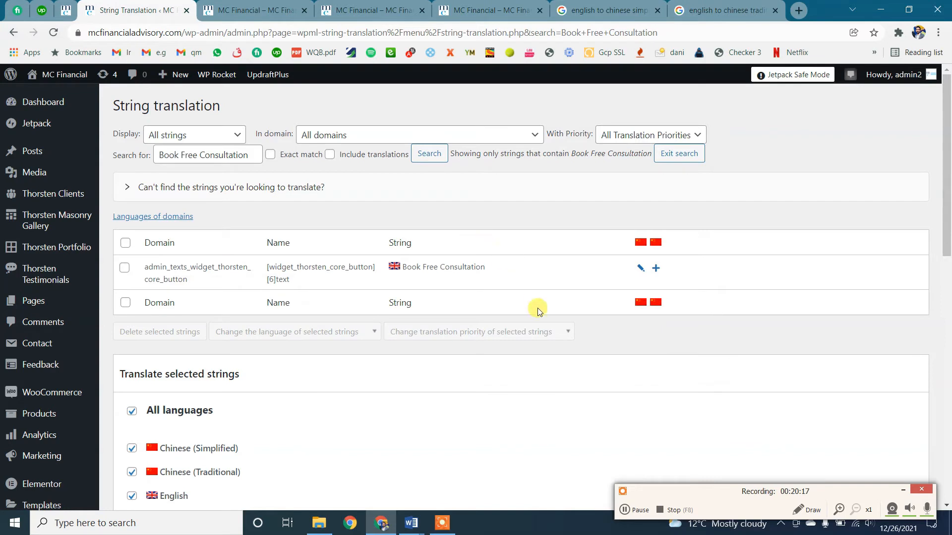
{"action": "left_click", "coordinate": [640, 268]}
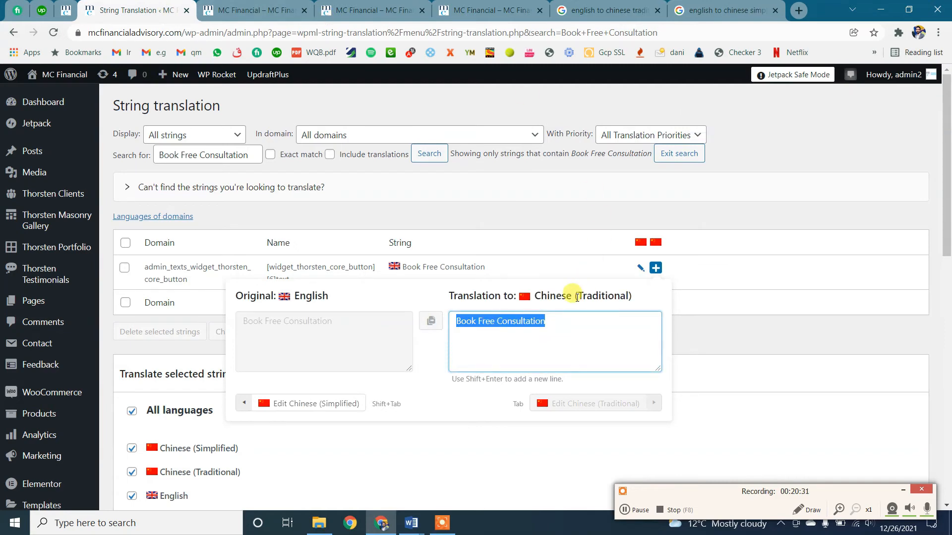
{"action": "type", "text": "預約免費諮詢"}
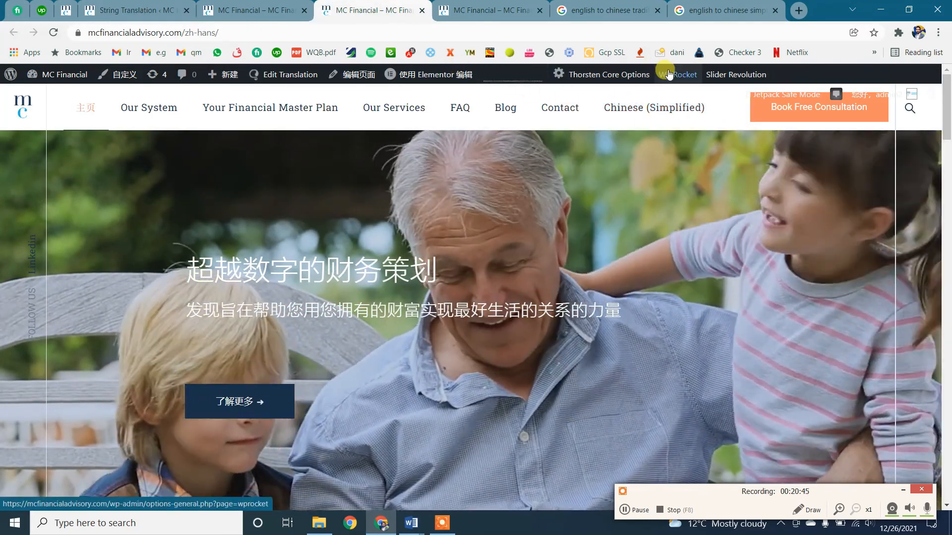
Clear the WP Rocket cache and verify the translated header button on the /zh-hans/ and /zh-hant/ home pages.
{"action": "left_click", "coordinate": [677, 74]}
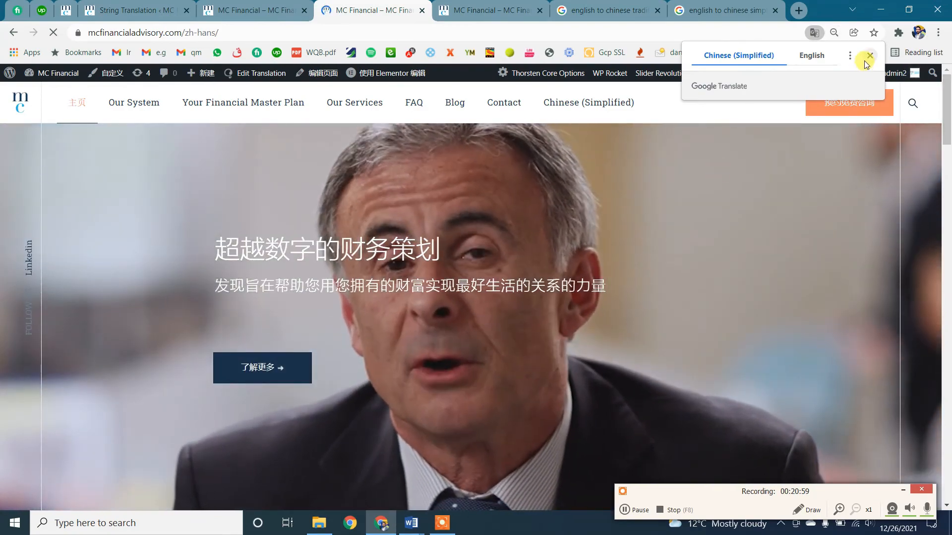
{"action": "left_click", "coordinate": [869, 55]}
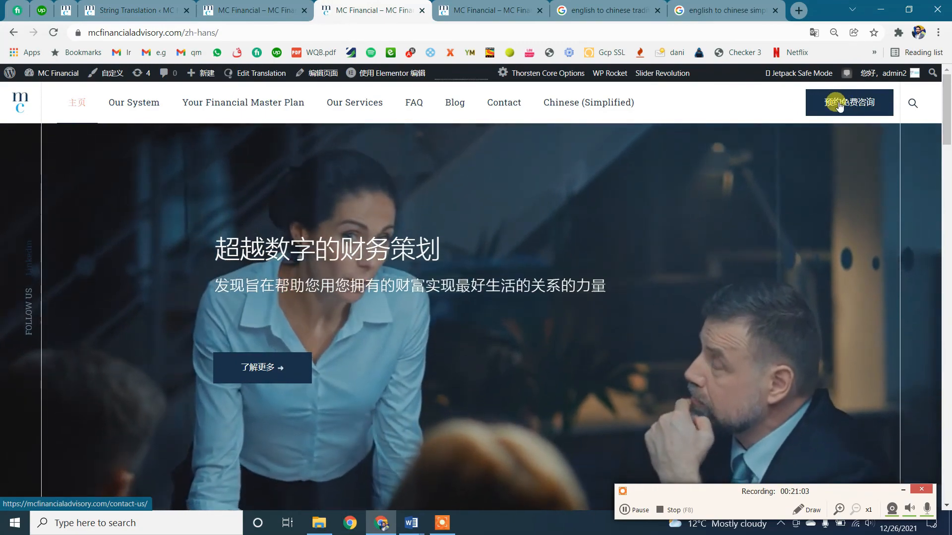
{"action": "left_click", "coordinate": [588, 102]}
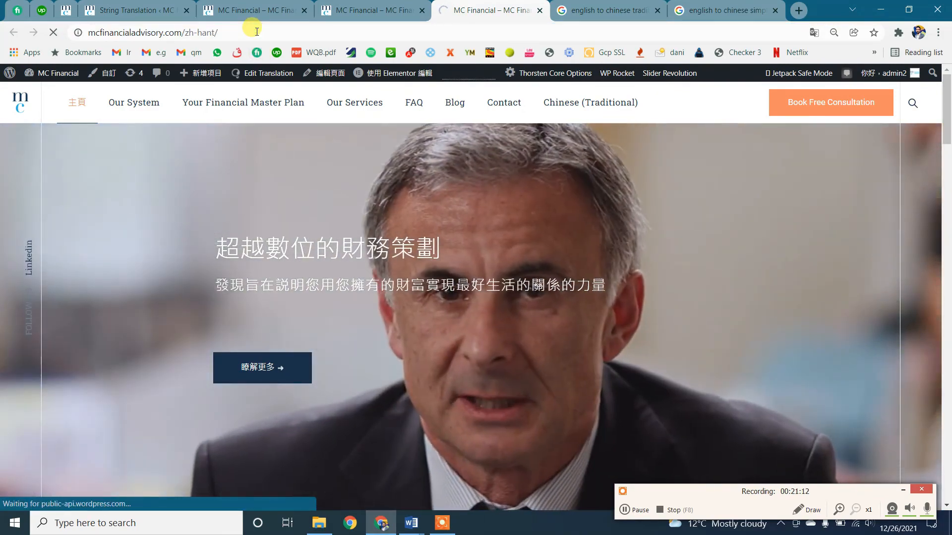
{"action": "left_click", "coordinate": [814, 33]}
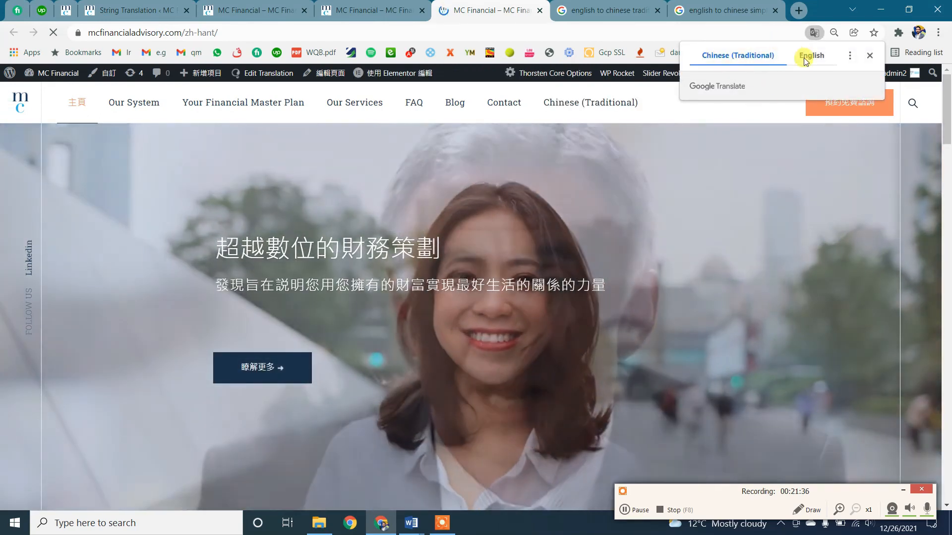